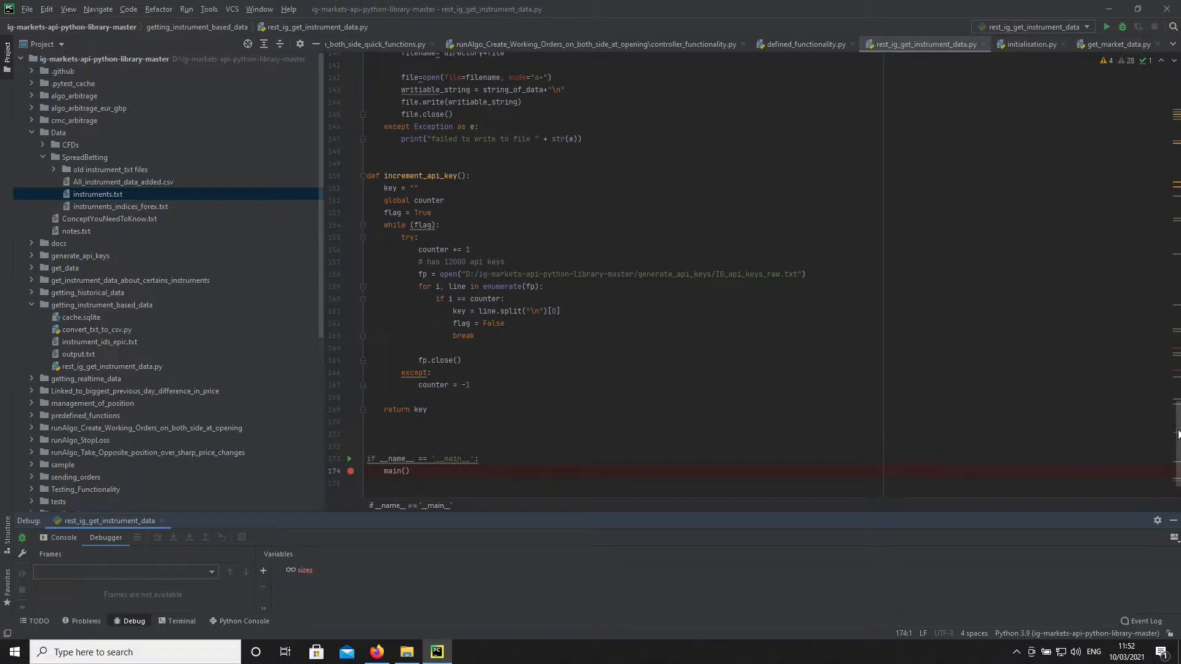
Step: Launch the script under the debugger and step into main(), stopping at its login() call
scroll("up", 3)
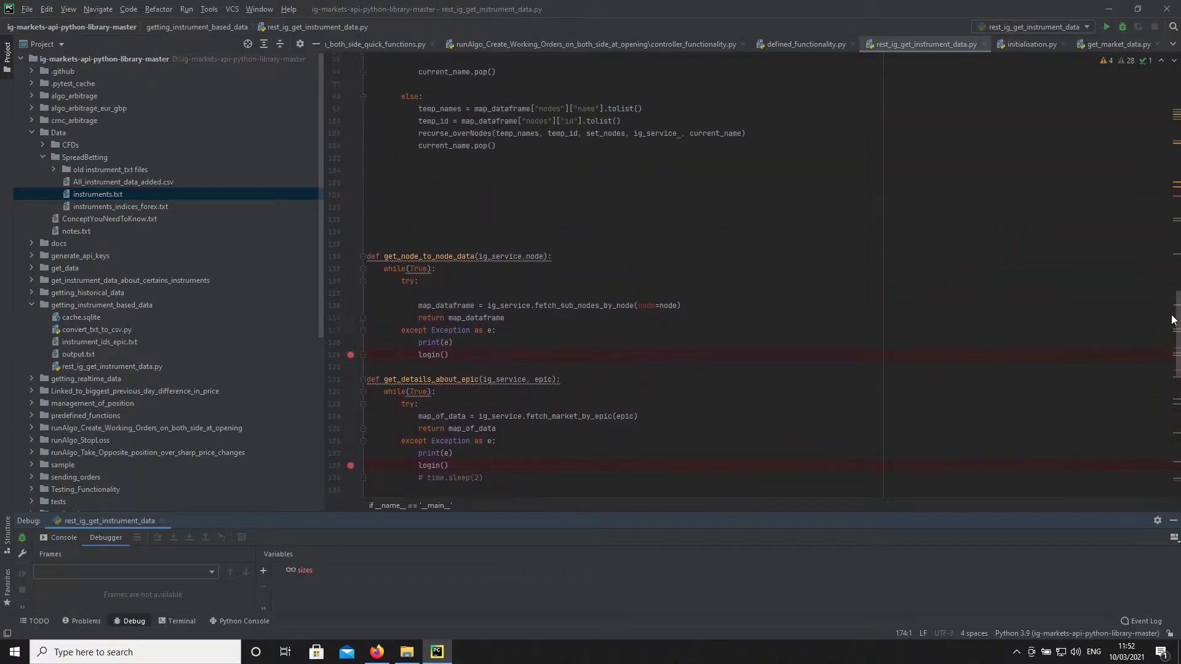
scroll("up", 3)
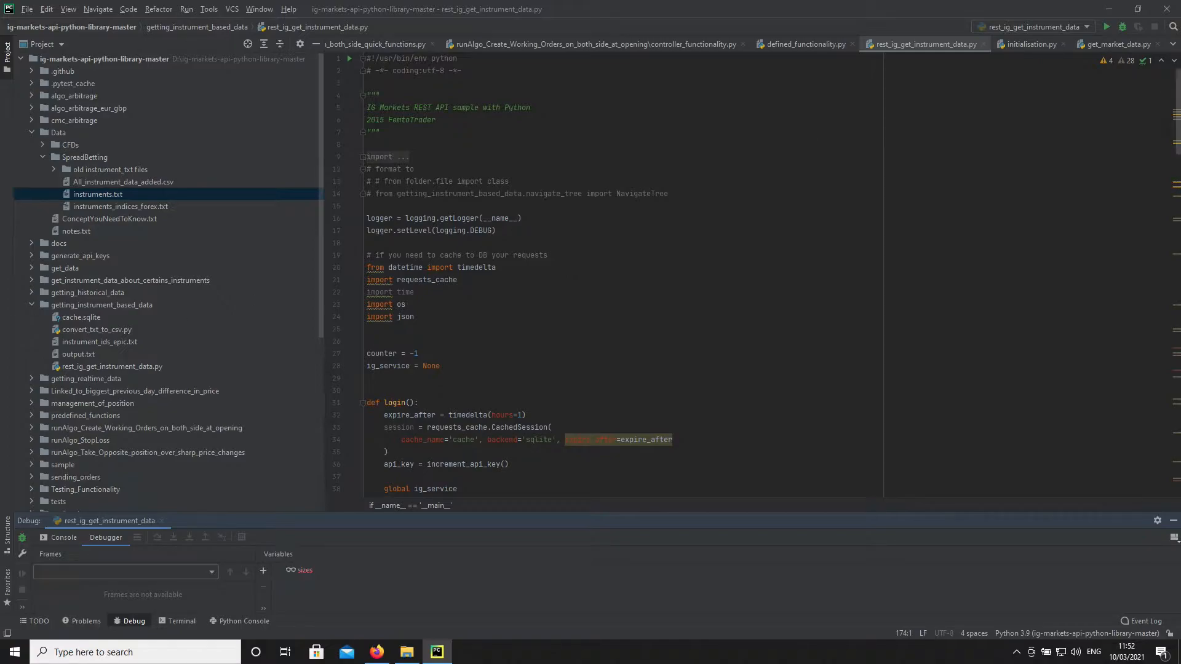
scroll("down", 3)
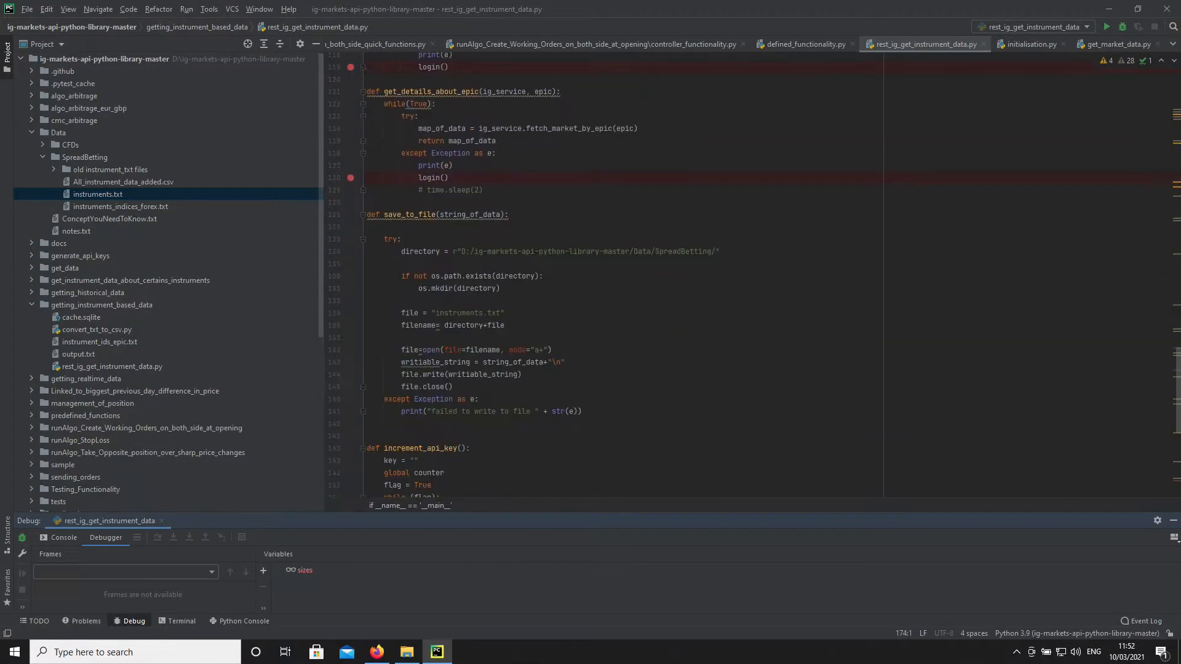
scroll("down", 3)
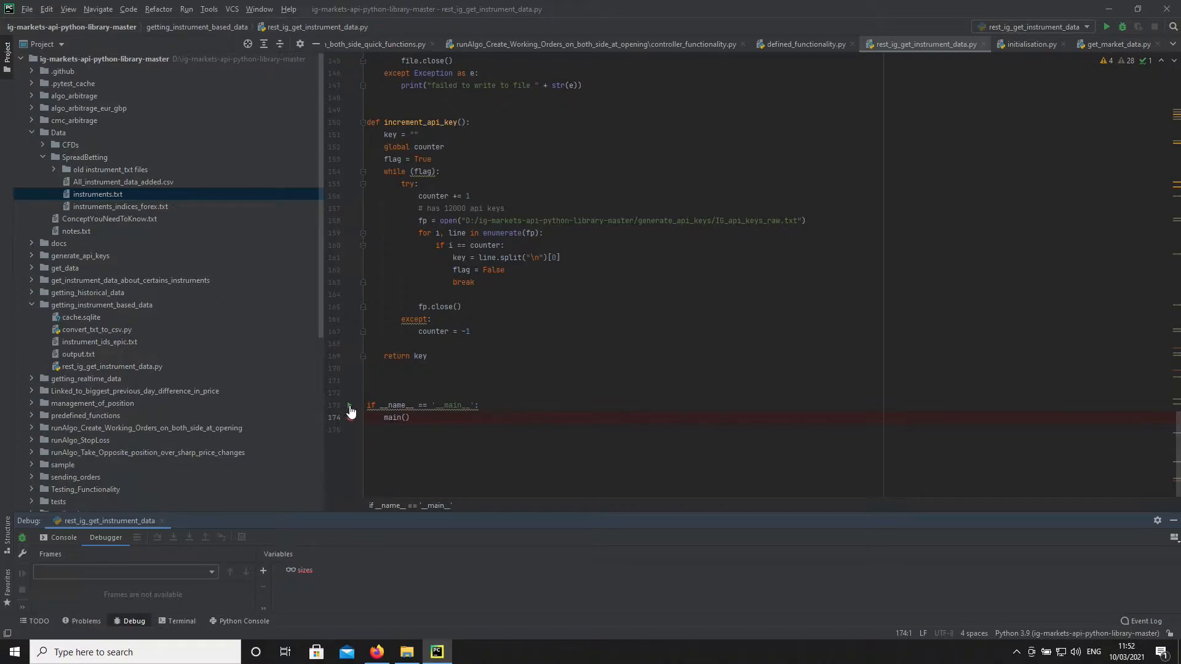
left_click(1121, 26)
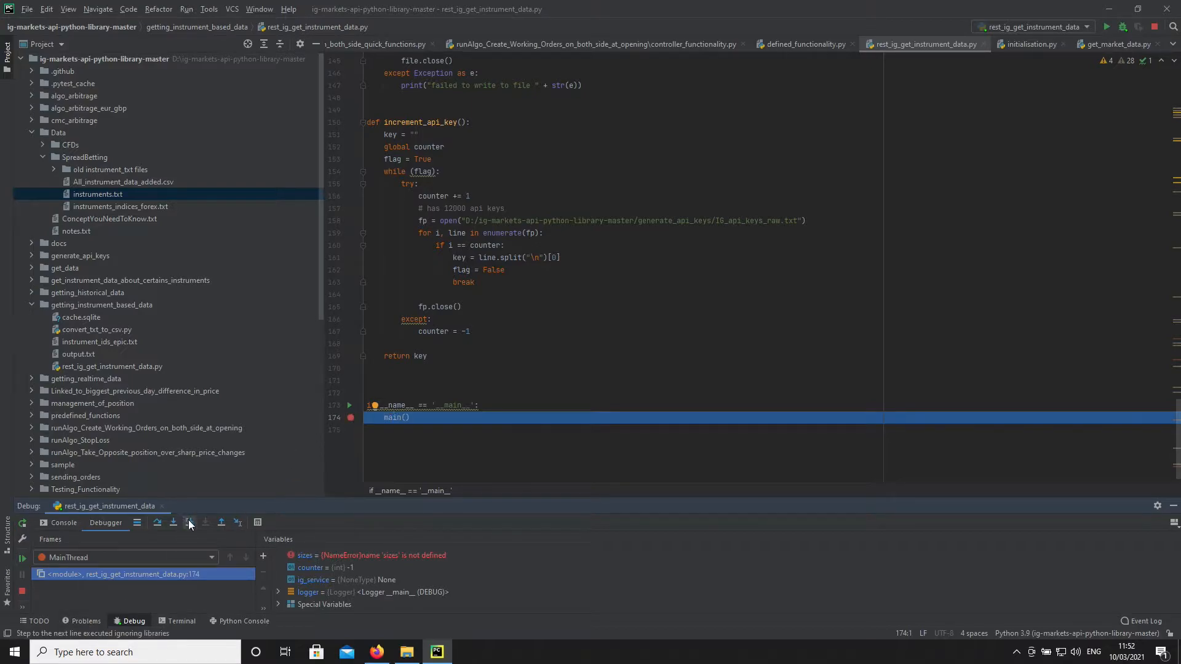
mouse_move(190, 525)
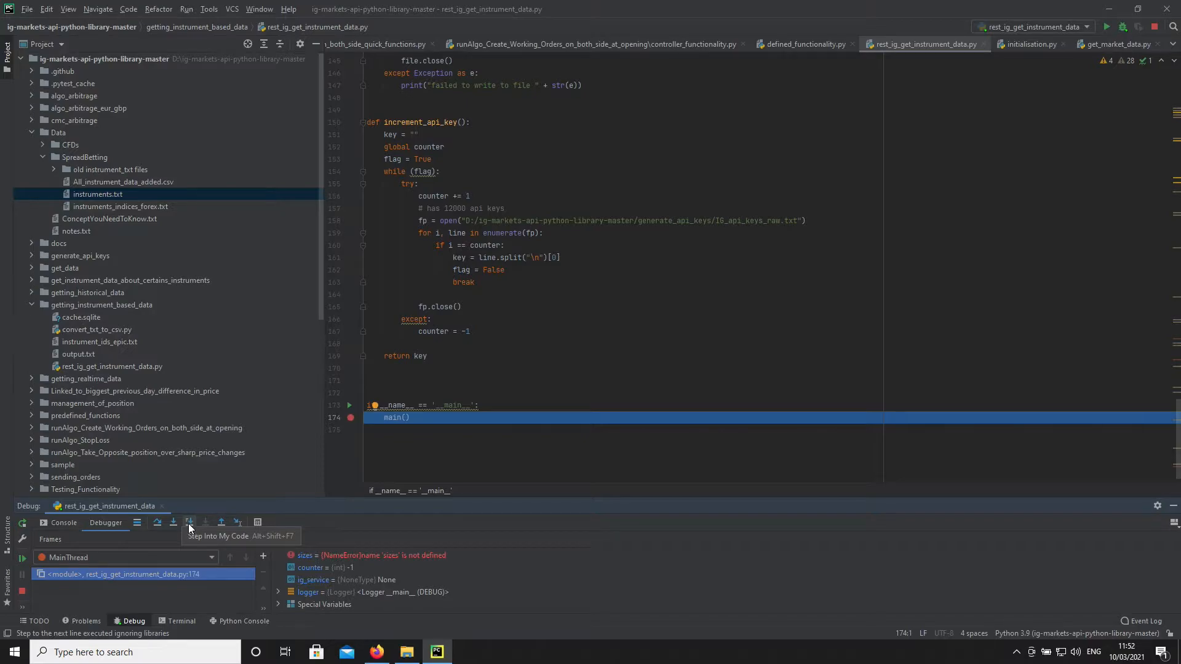
left_click(189, 523)
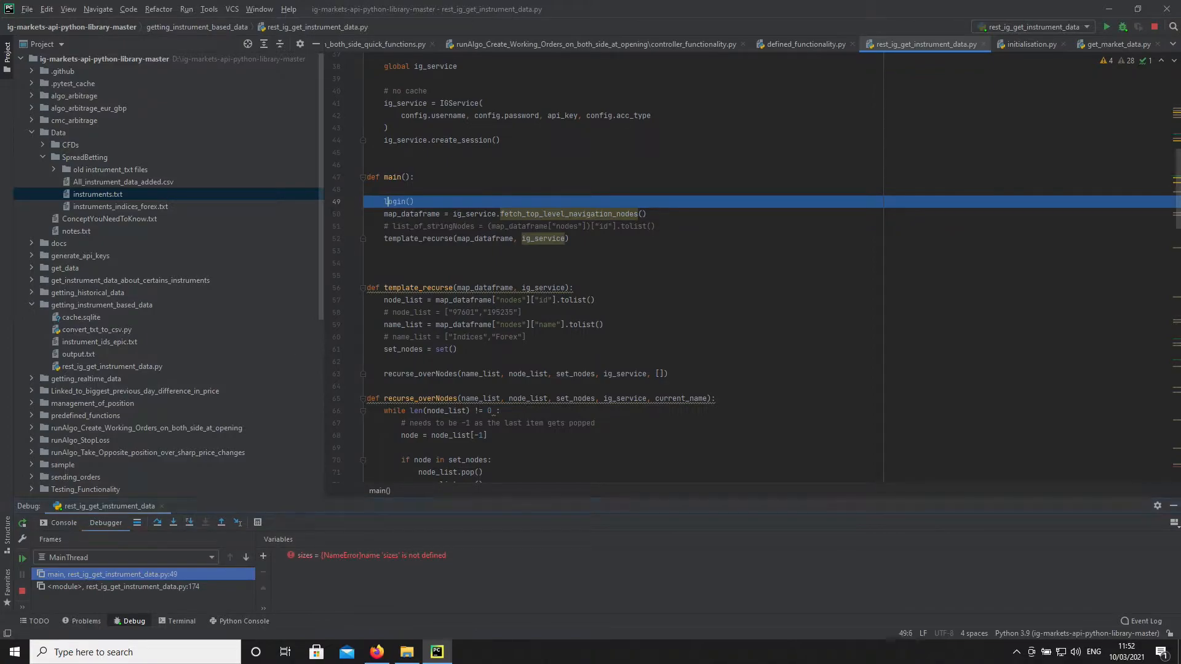
scroll("up", 3)
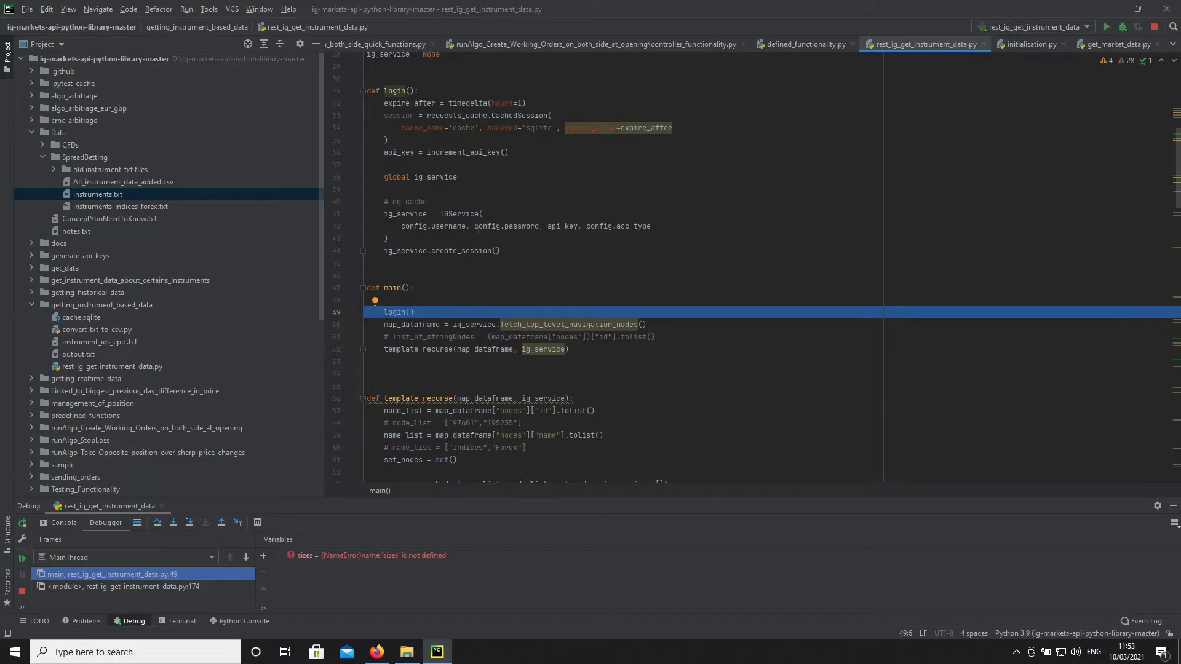
mouse_move(173, 522)
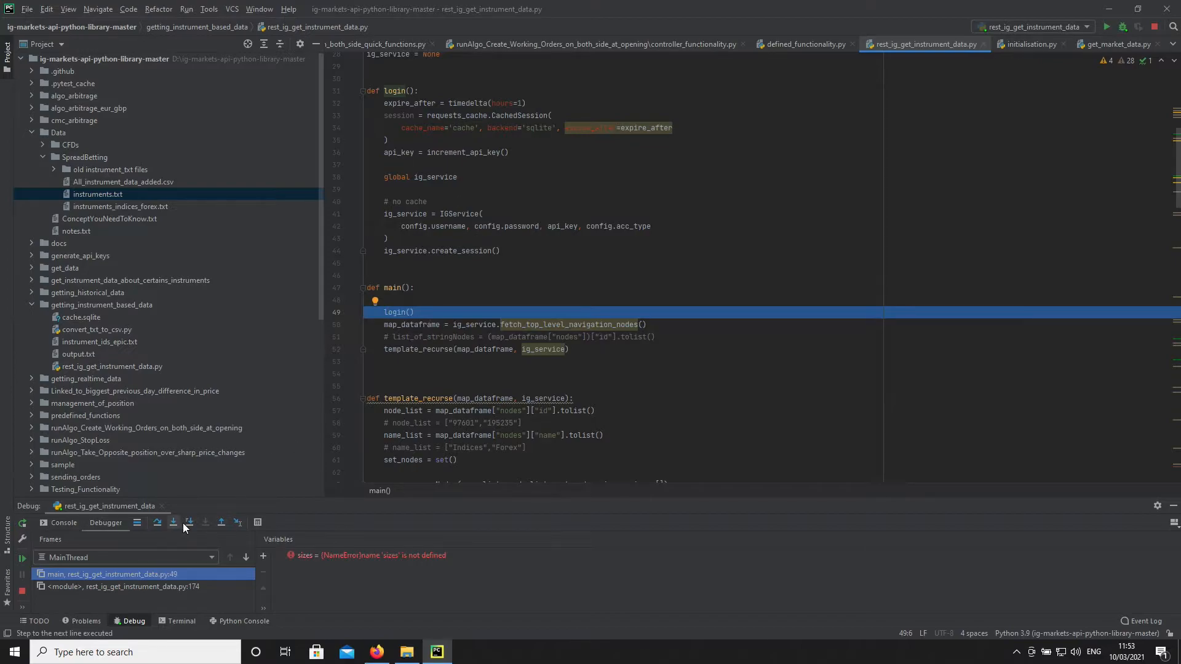
Step: Step into login() and run expire_after and the cached-session setup, reaching the increment_api_key() call
left_click(157, 523)
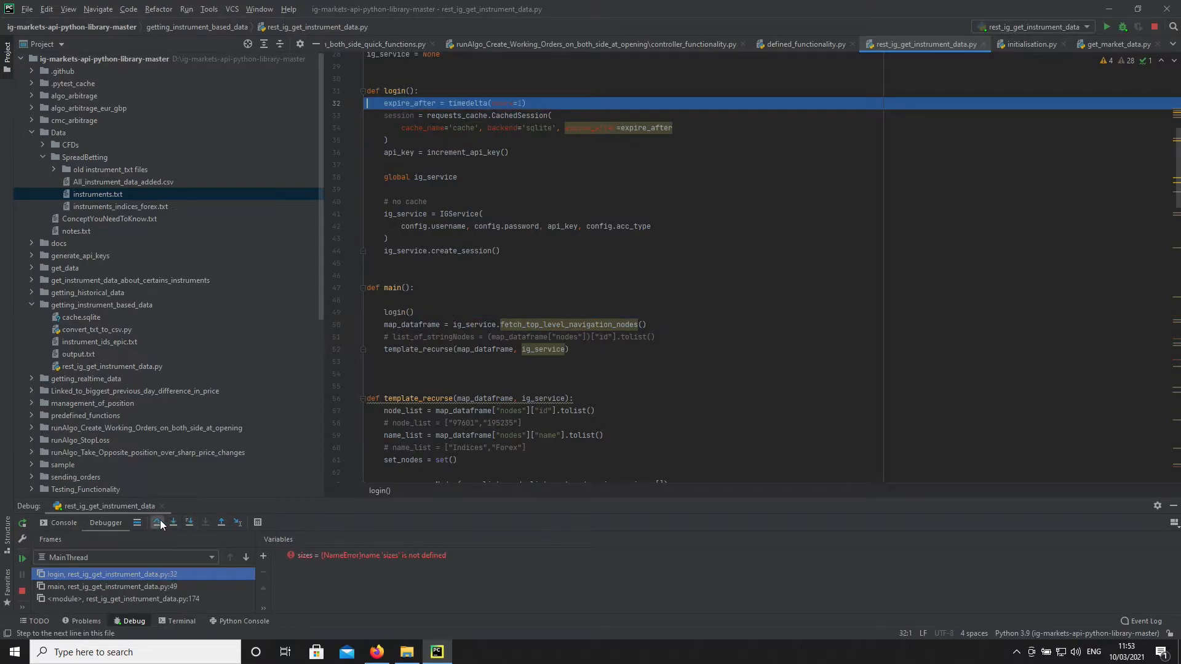
left_click(160, 521)
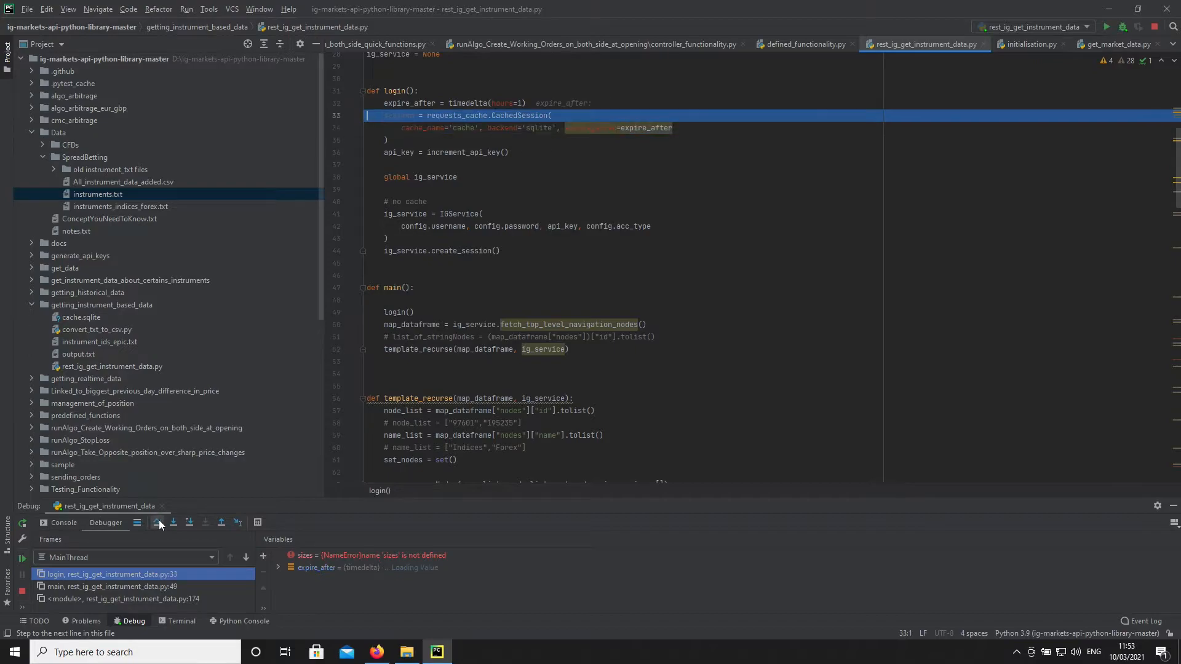
left_click(157, 523)
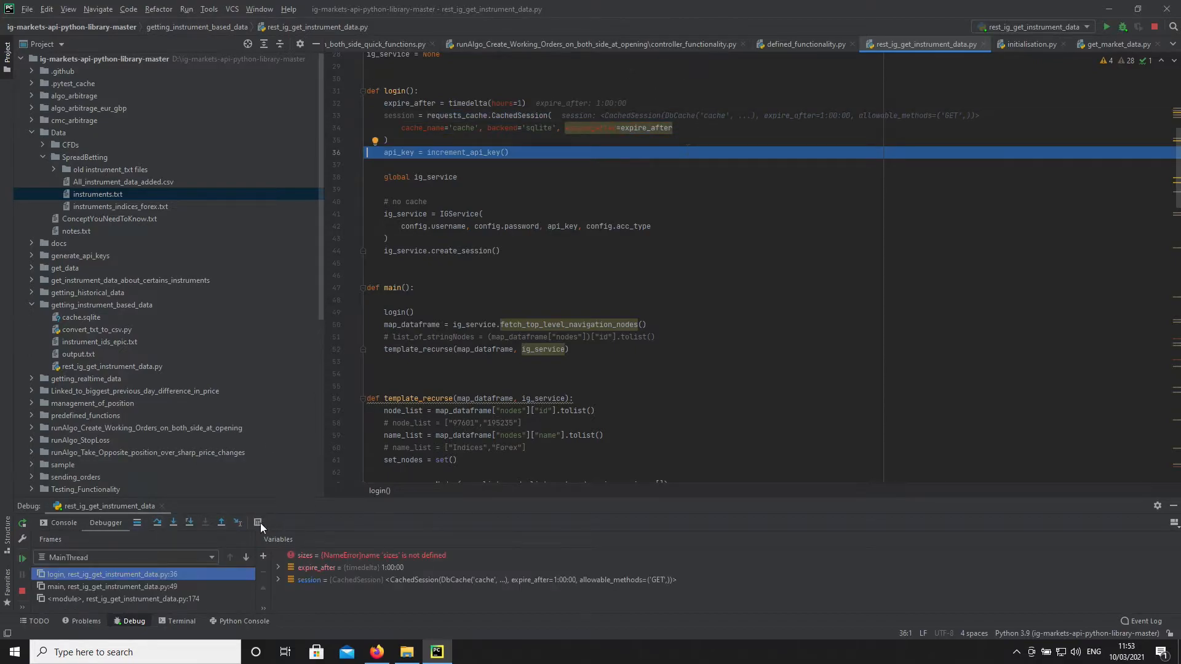
mouse_move(188, 522)
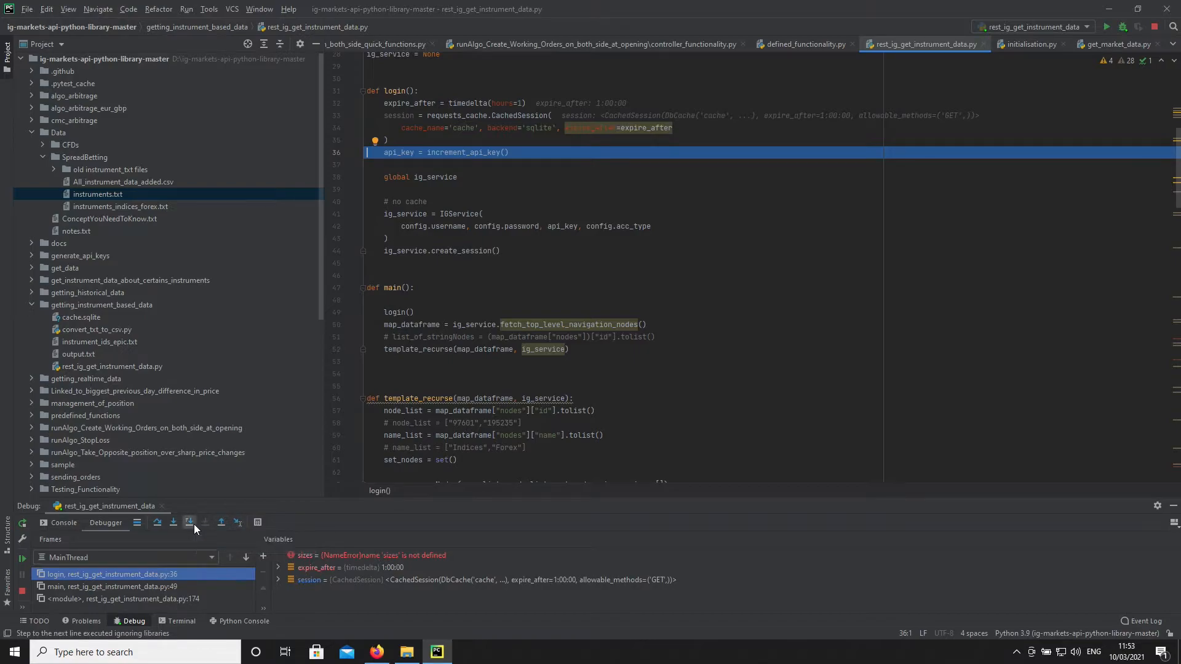
Step: Step into increment_api_key(), pausing at its first line that initialises the key
left_click(188, 521)
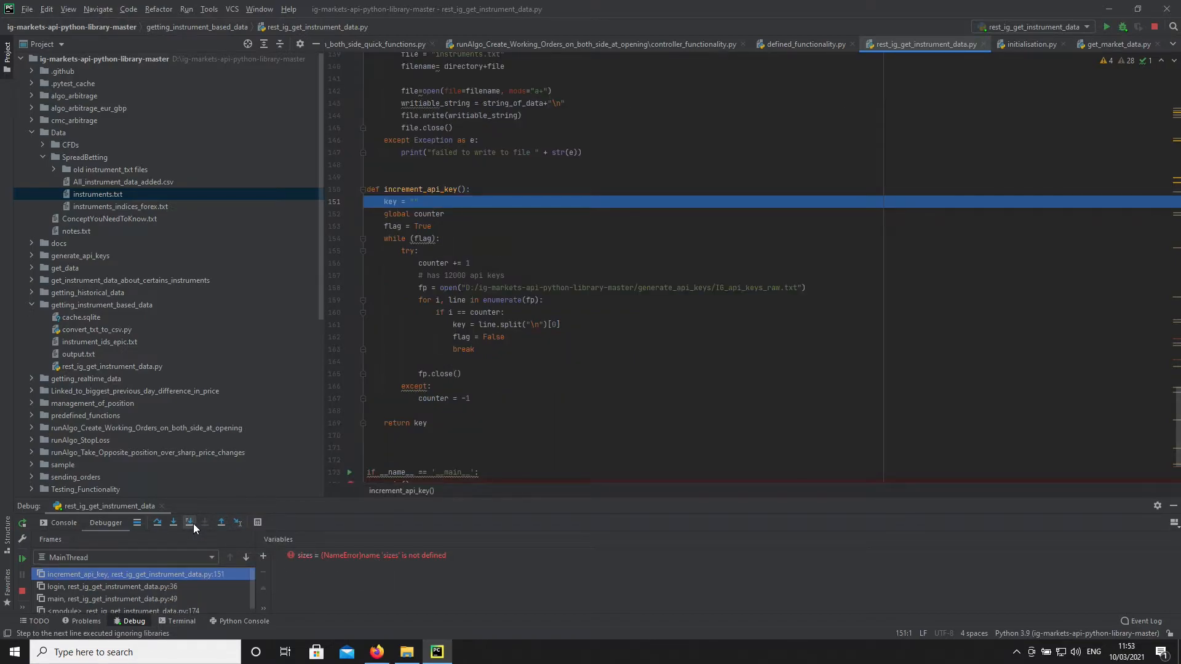
mouse_move(189, 522)
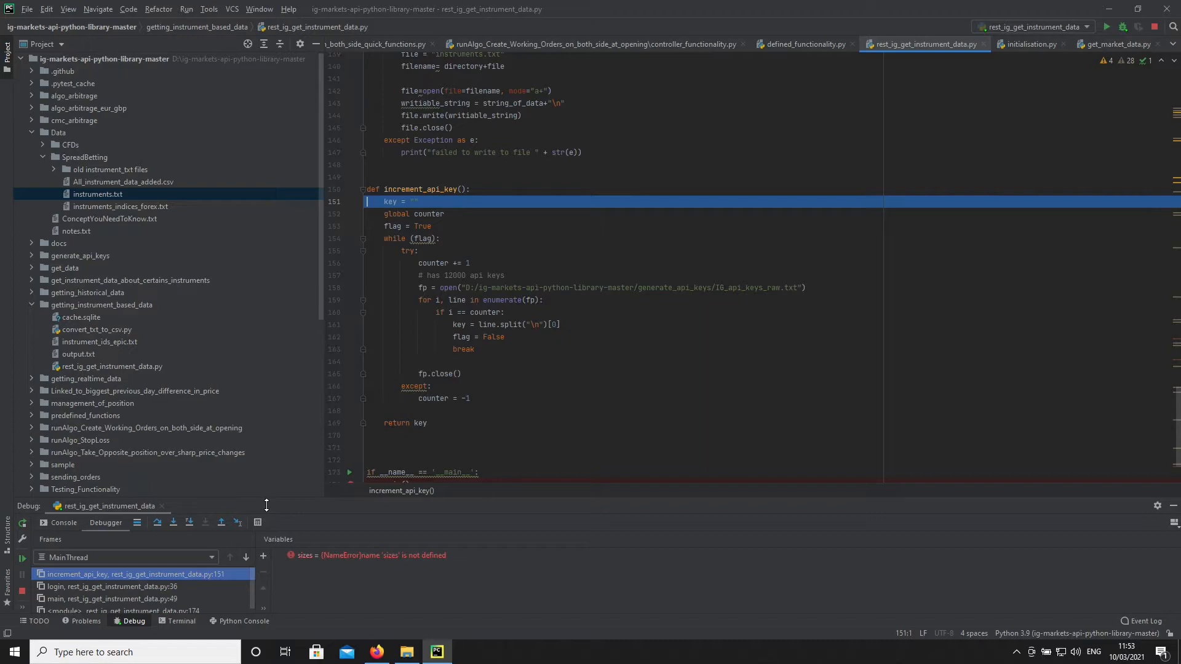
mouse_move(564, 305)
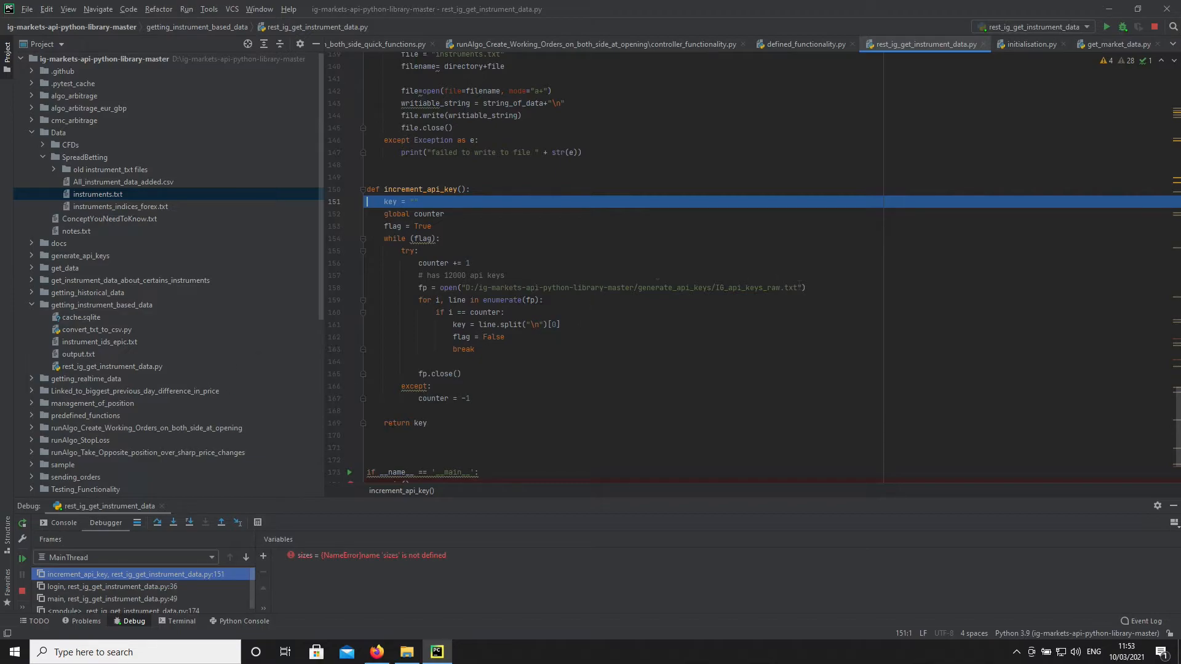
mouse_move(424, 585)
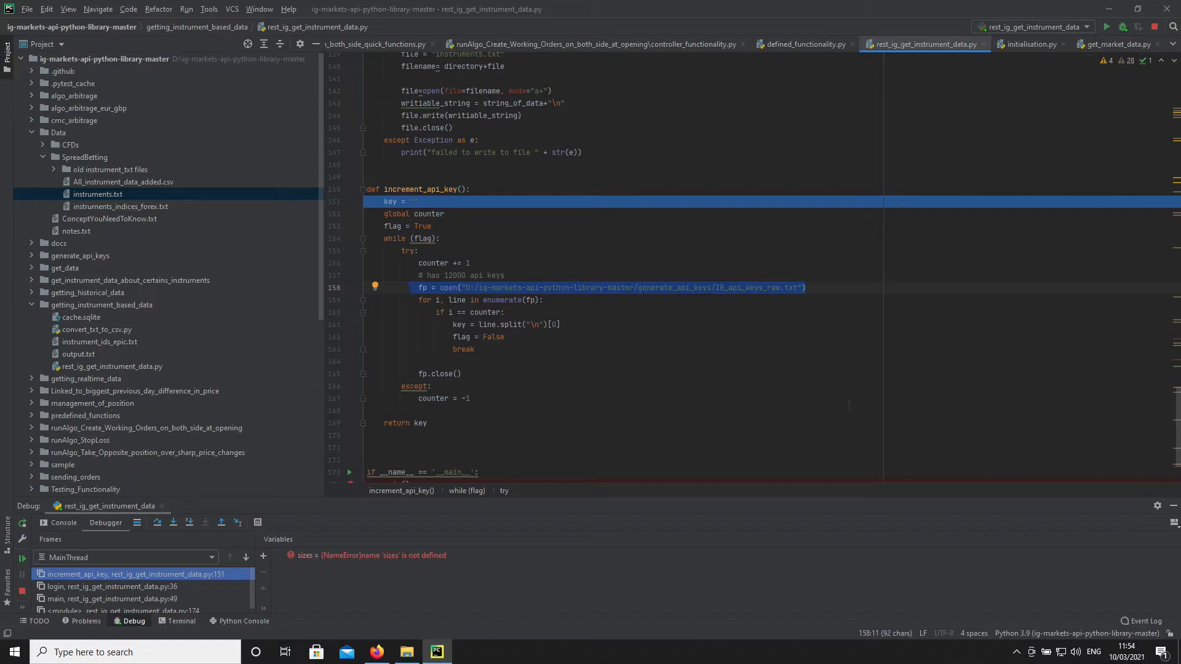
left_click(442, 239)
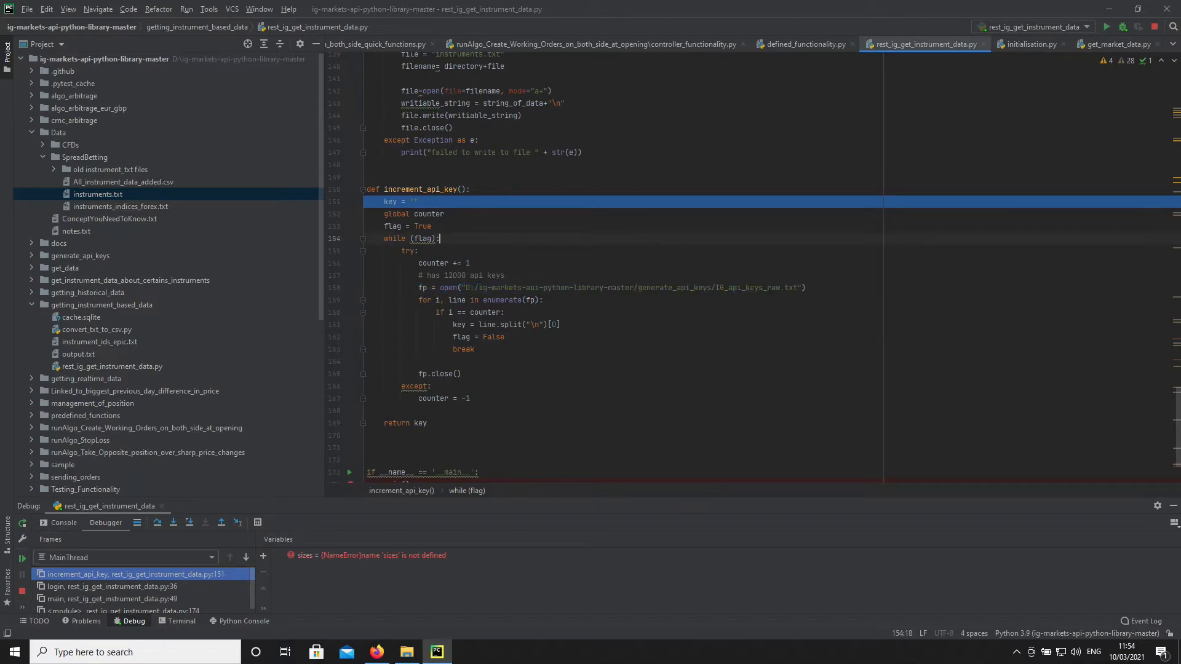
mouse_move(496, 505)
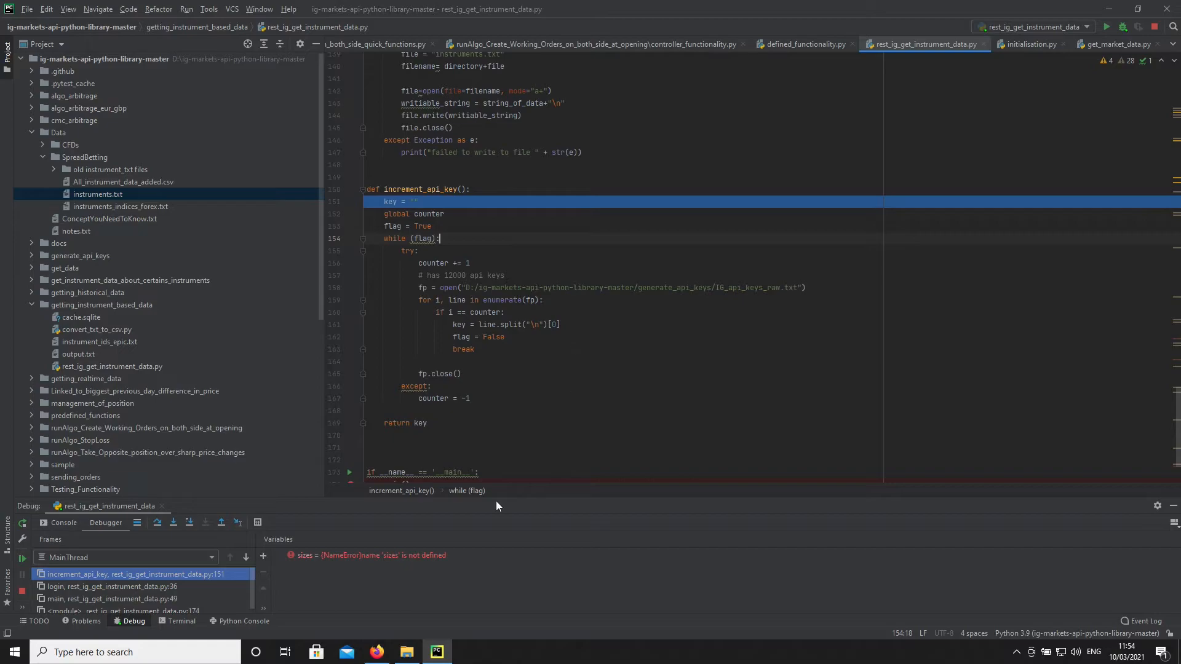
mouse_move(554, 444)
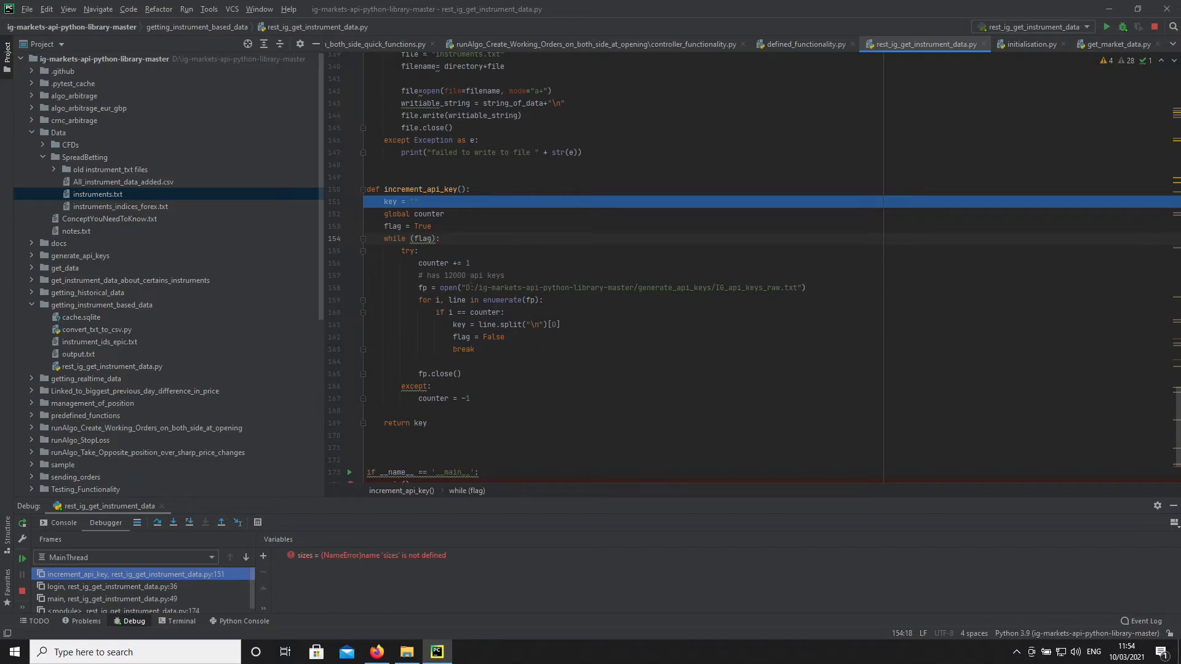
left_click(440, 237)
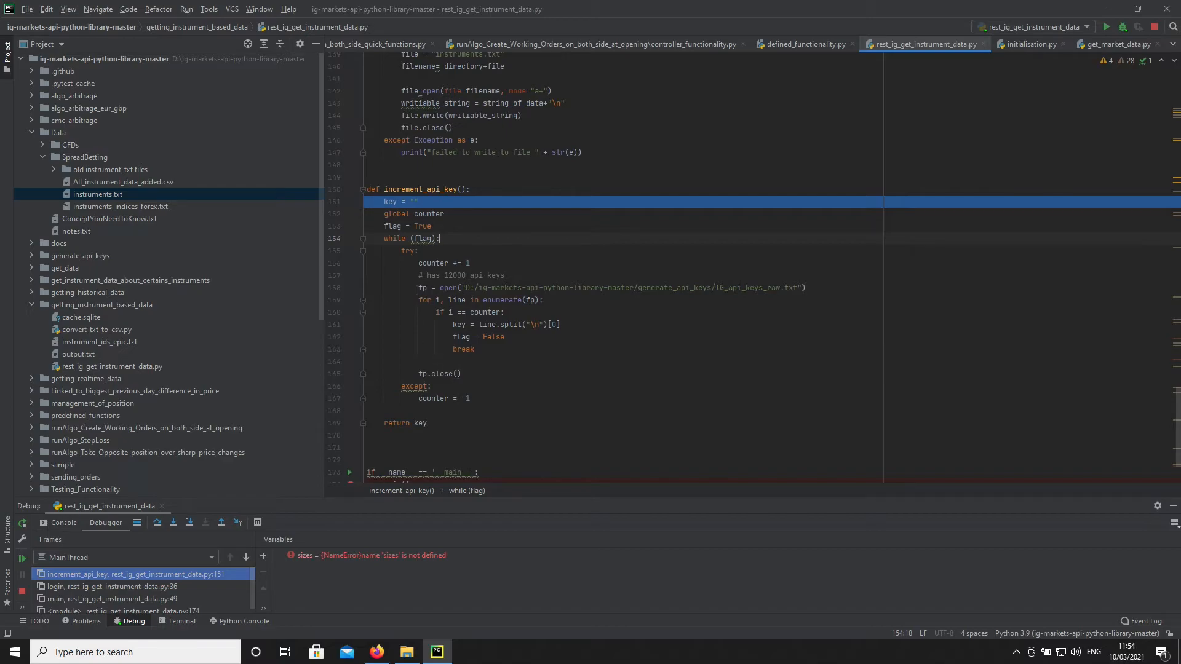
mouse_move(680, 575)
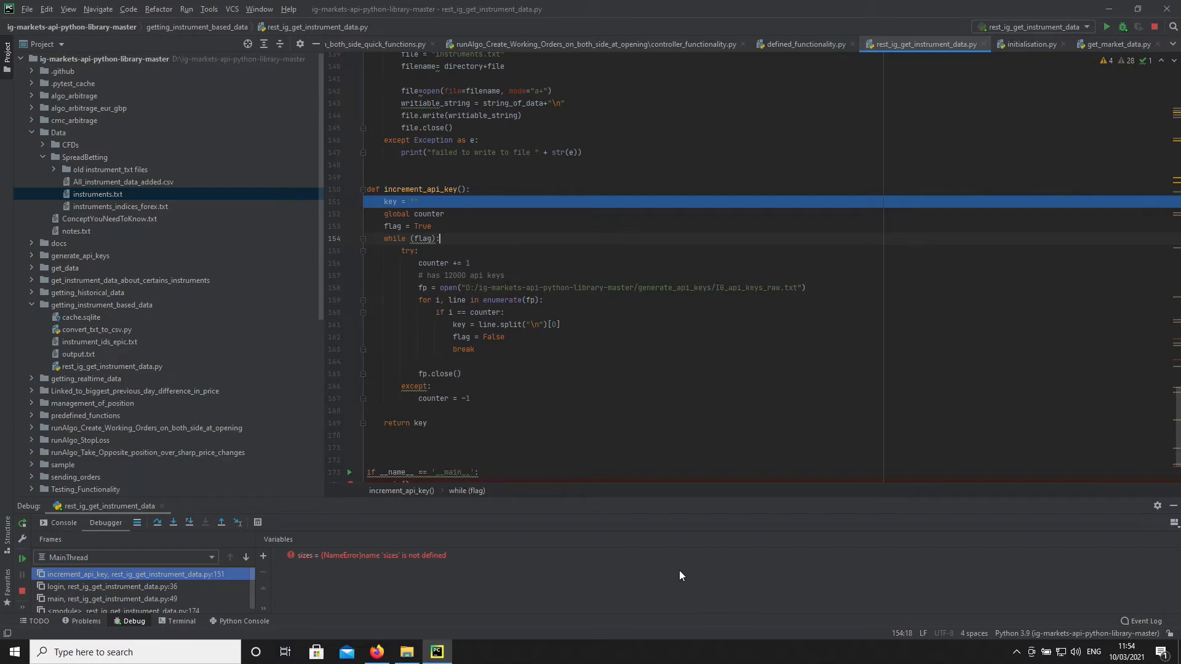
mouse_move(220, 546)
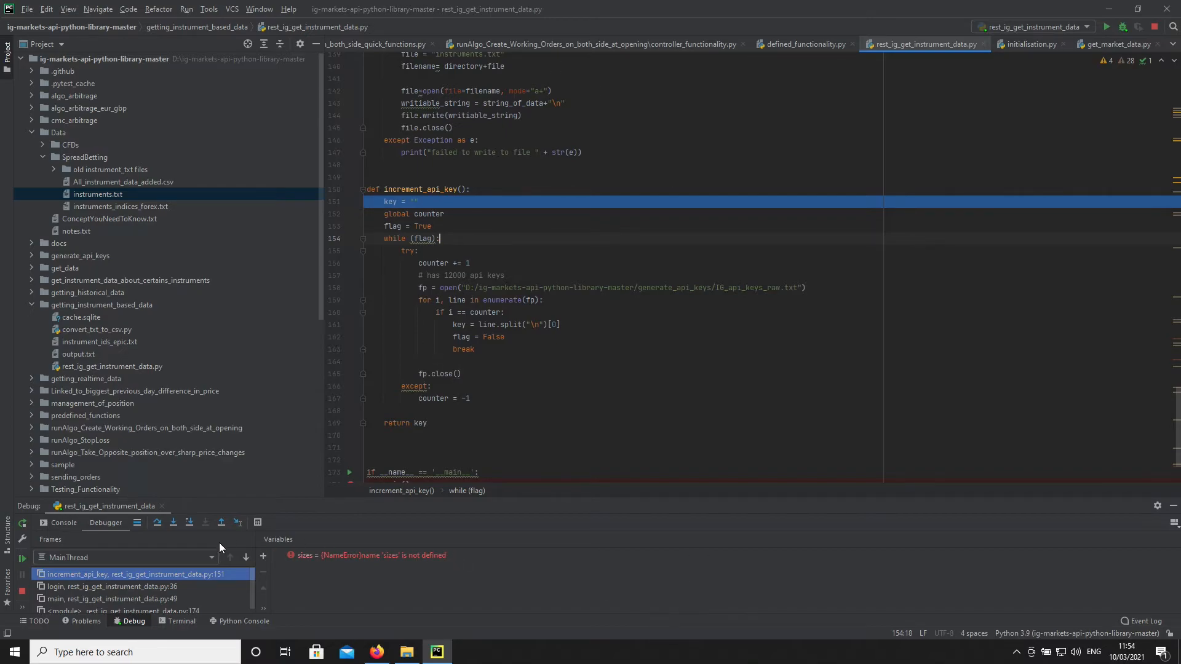
Step: Step over the key and flag setup, open the api keys file and enter the loop over its lines
left_click(190, 522)
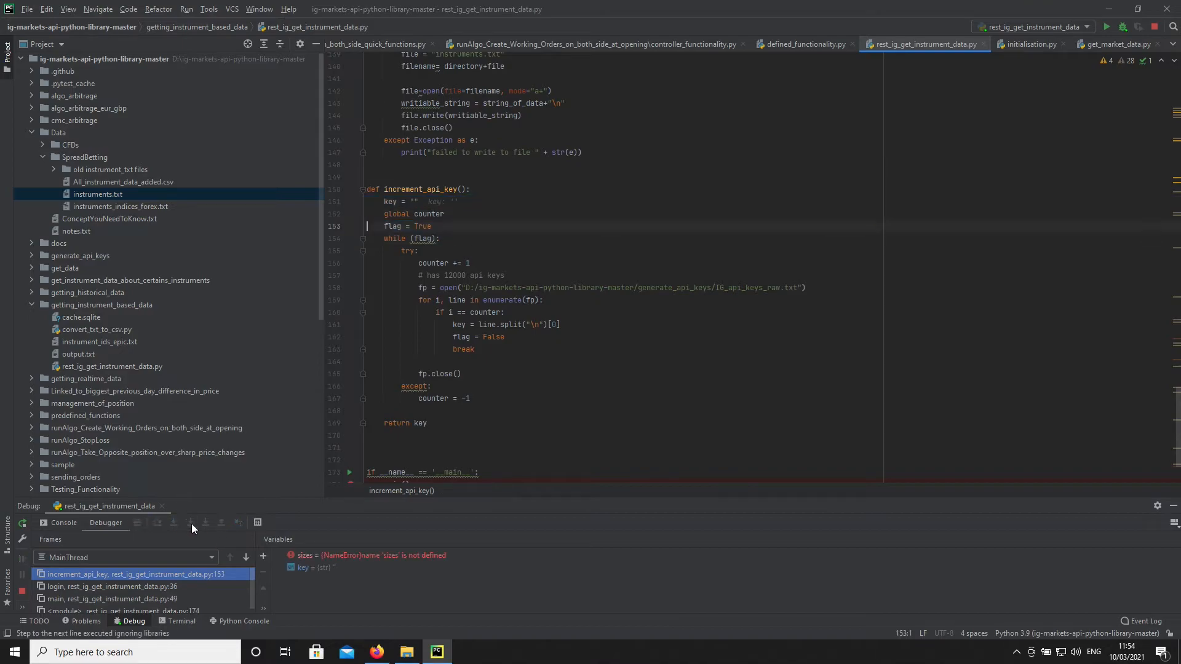
left_click(189, 522)
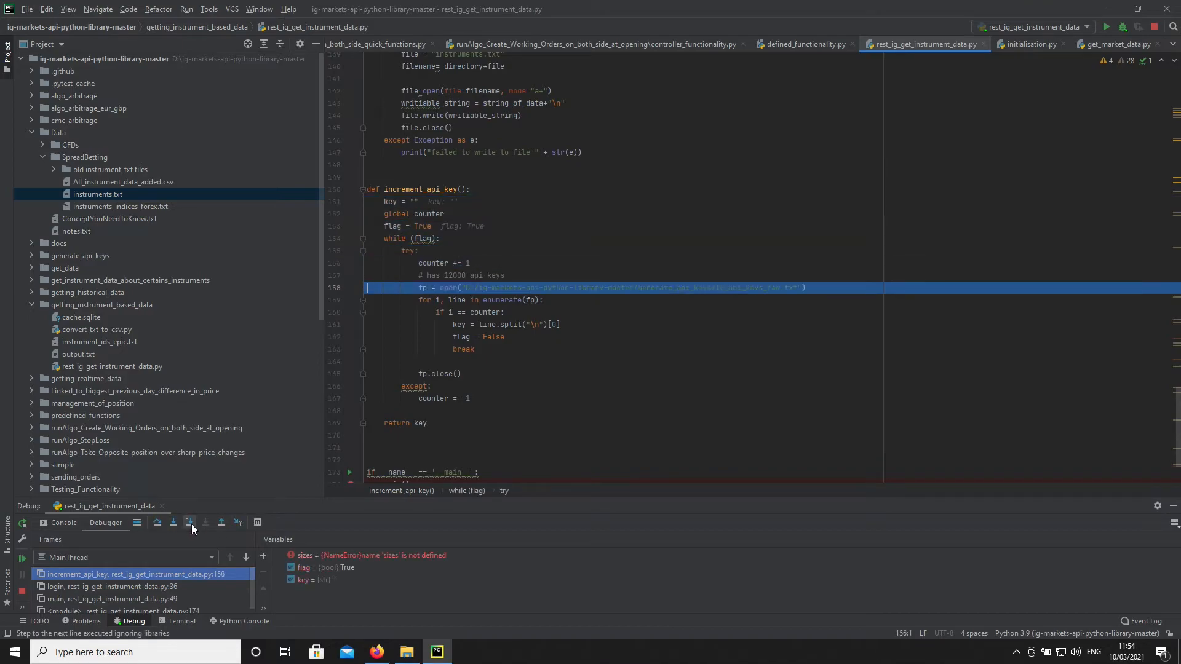
left_click(188, 523)
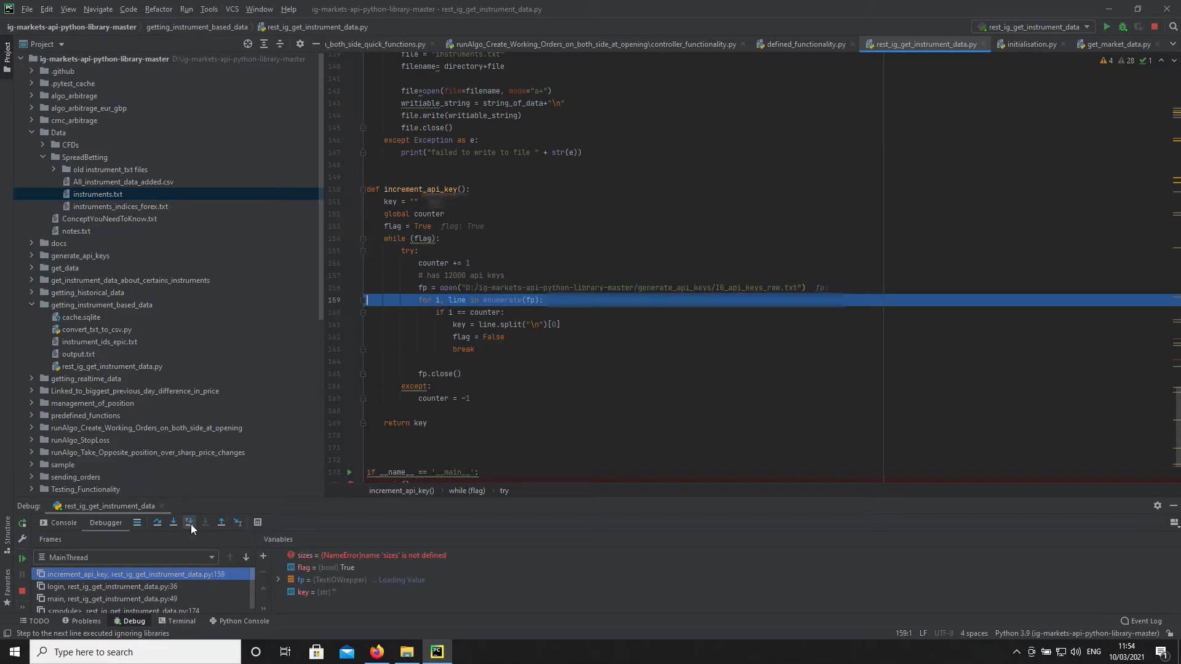
left_click(189, 521)
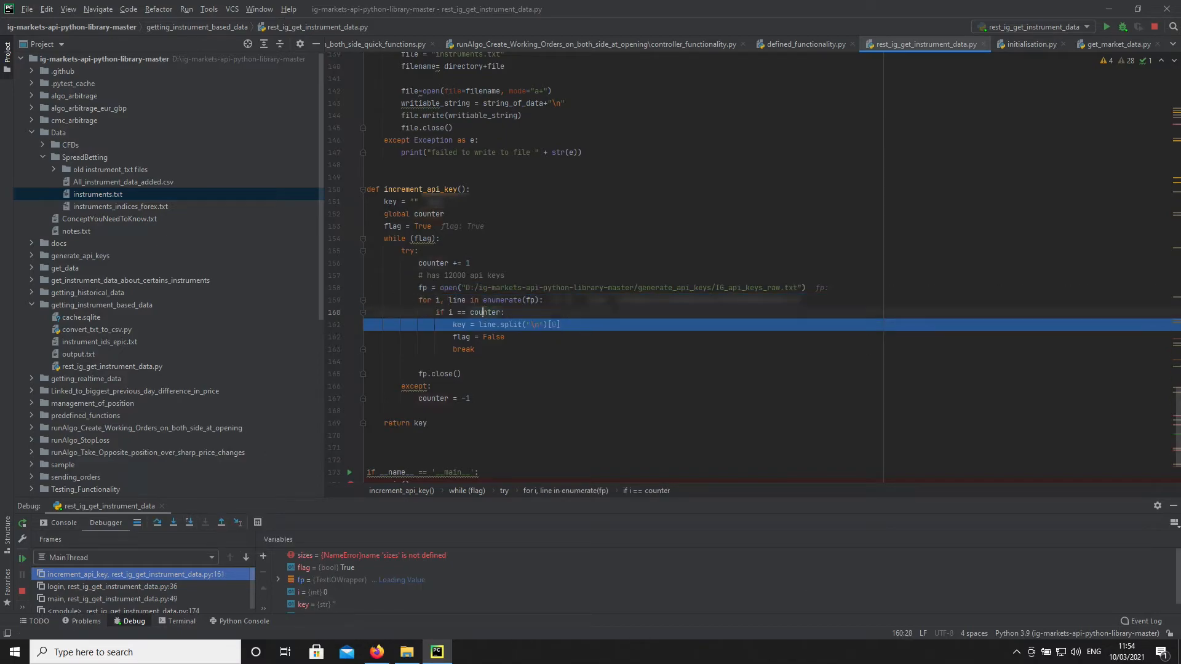
left_click(173, 521)
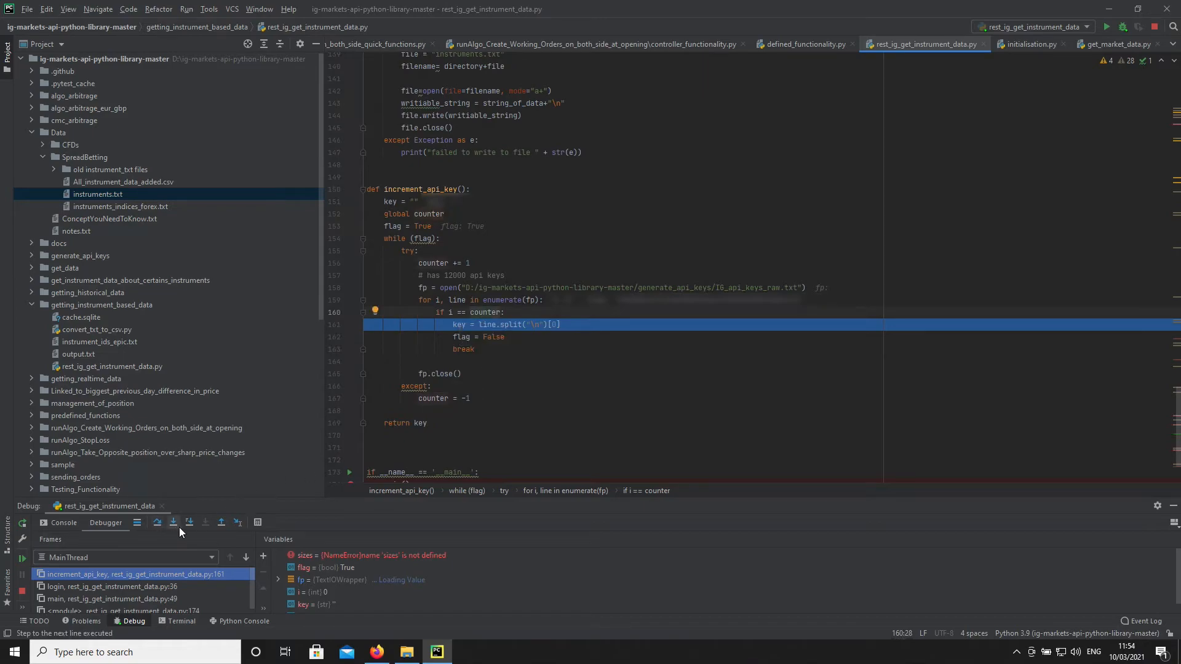
mouse_move(180, 532)
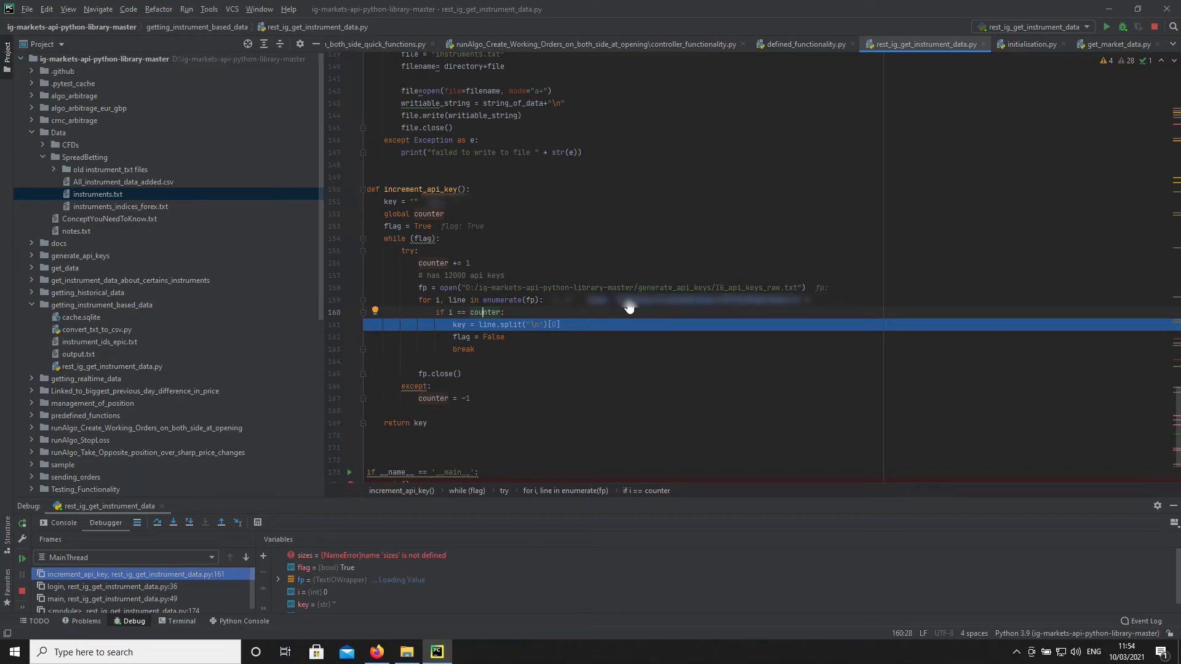
mouse_move(190, 523)
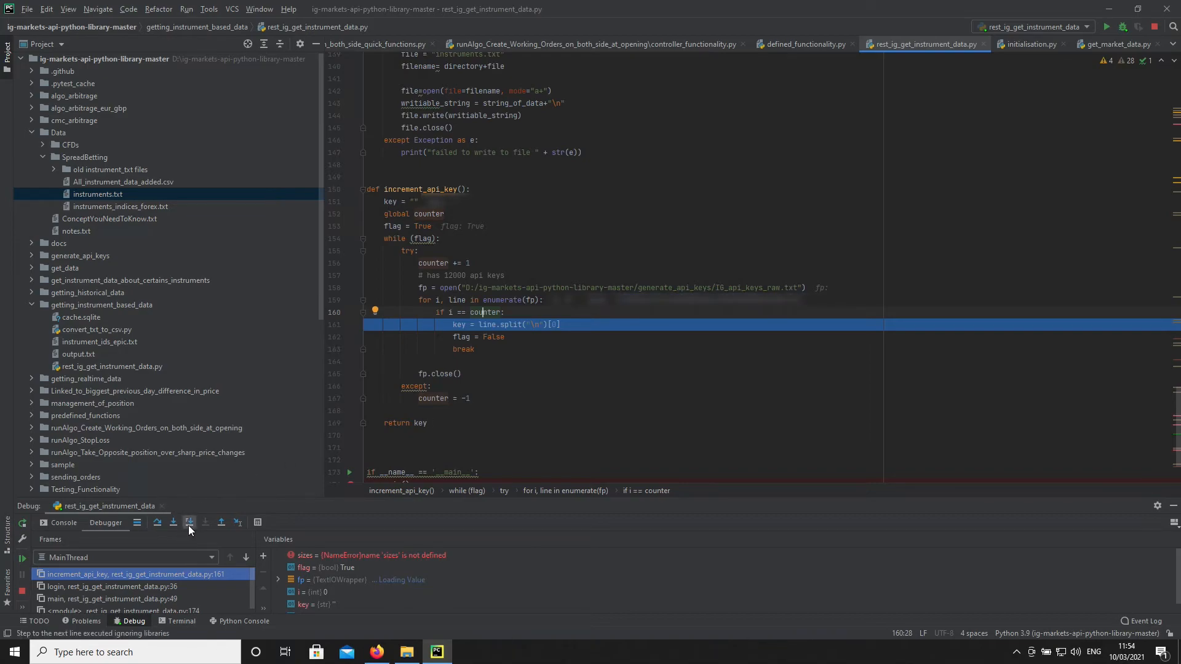
Step: Run the key lookup to end the loop and return the key to login() at the IGService creation
left_click(188, 523)
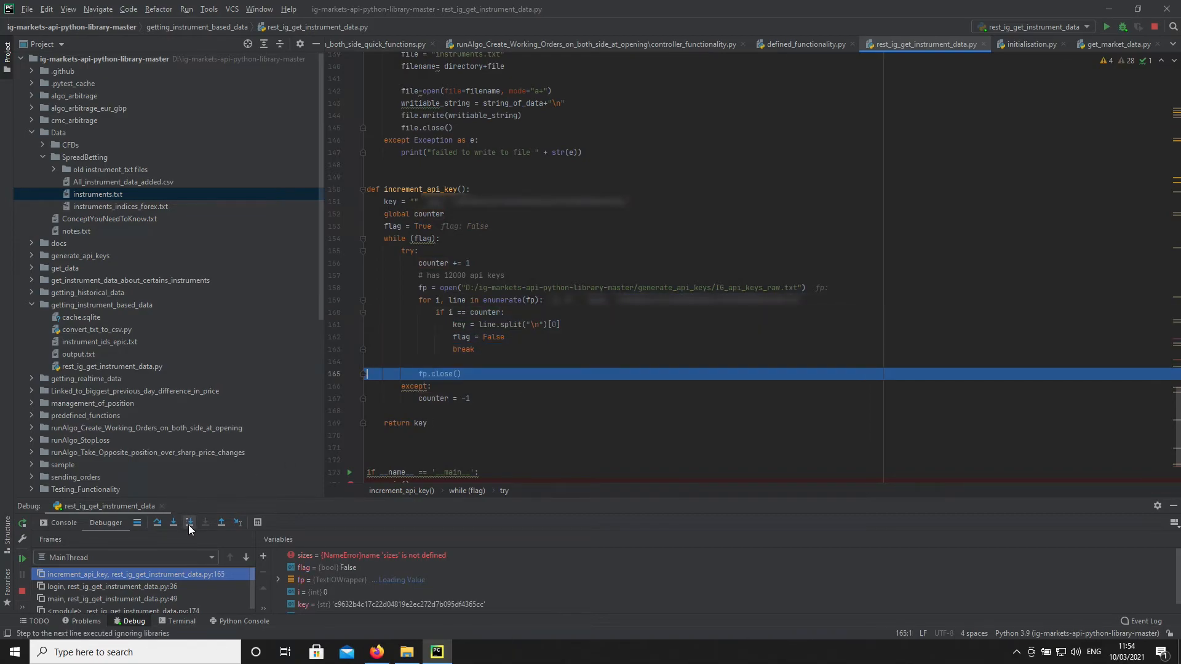
left_click(189, 526)
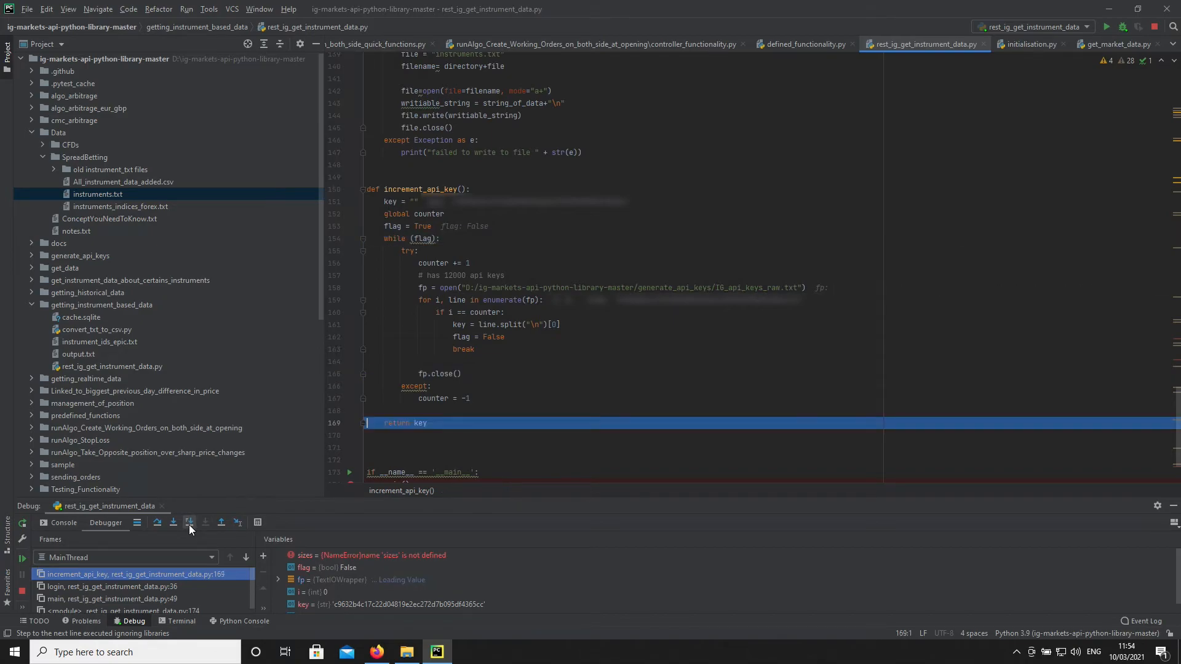
left_click(189, 522)
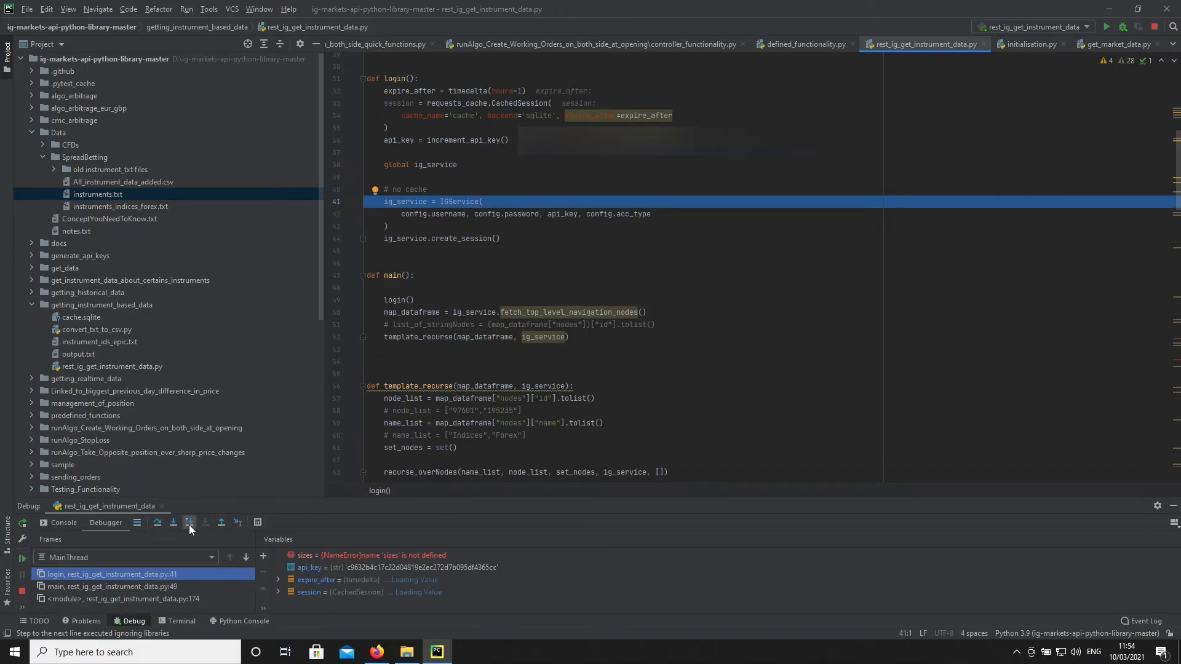
Step: Step over to the IGService constructor arguments line with api_key now set
left_click(189, 523)
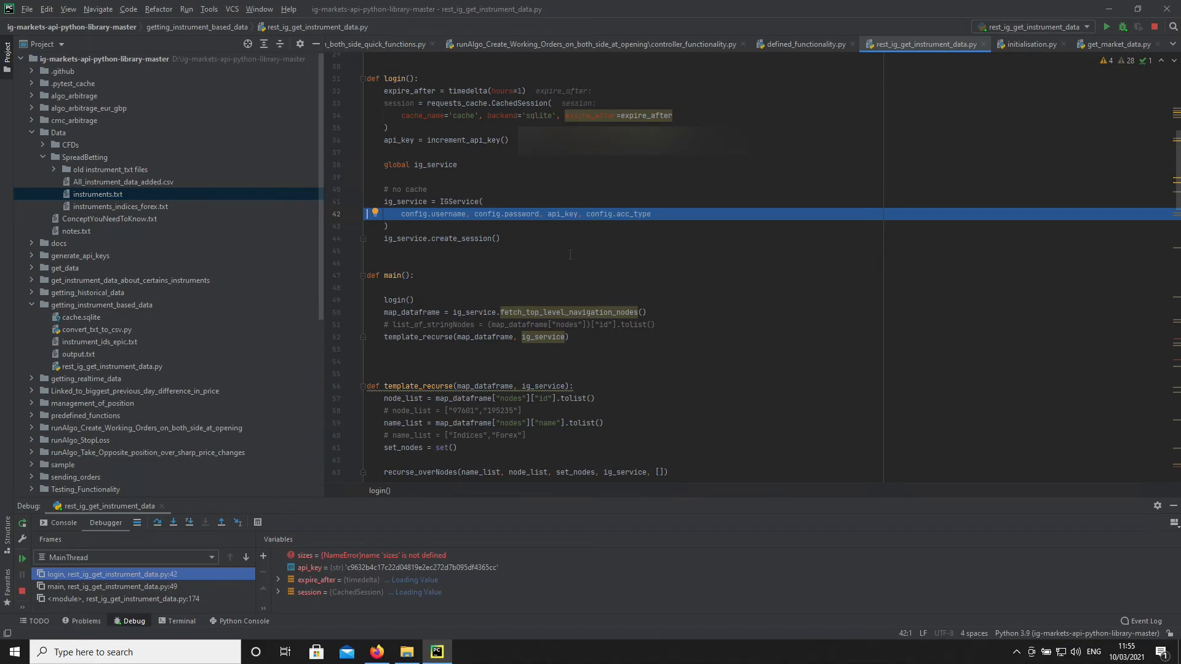
scroll("down", 3)
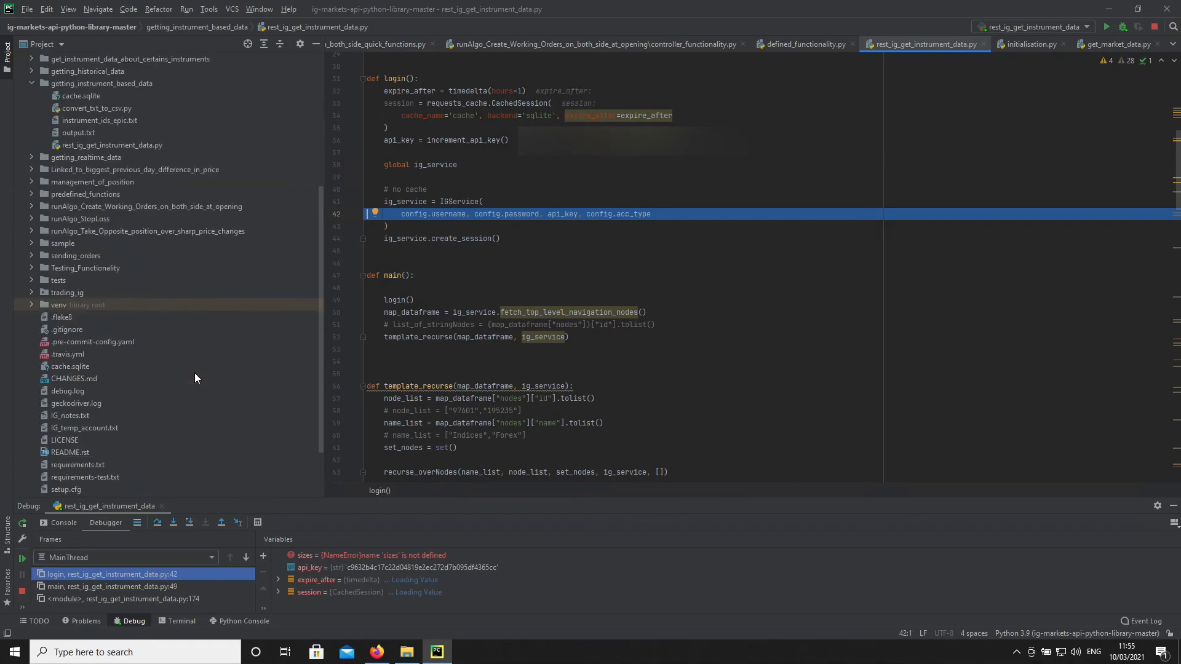
scroll("down", 3)
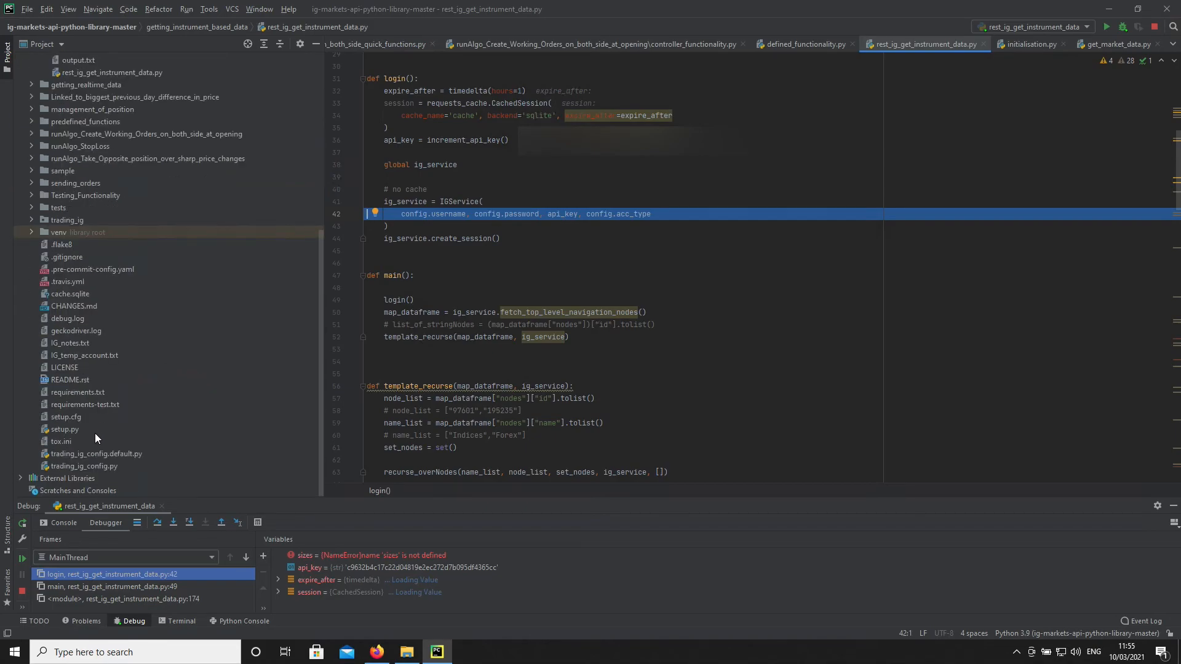
mouse_move(54, 473)
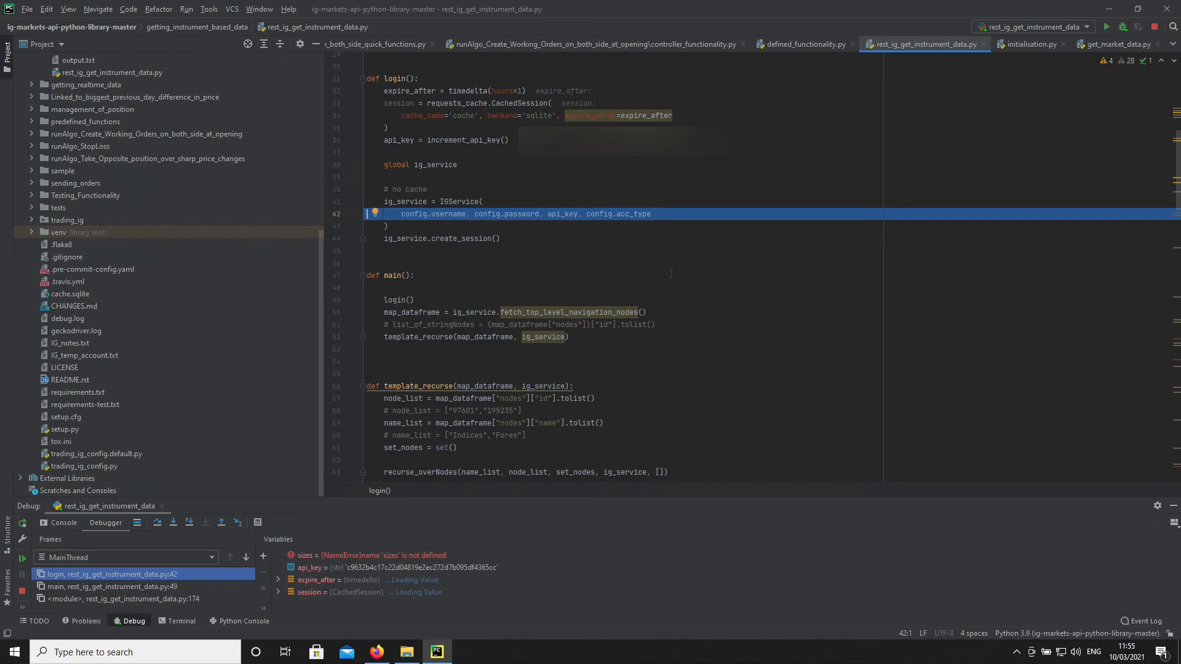
mouse_move(427, 251)
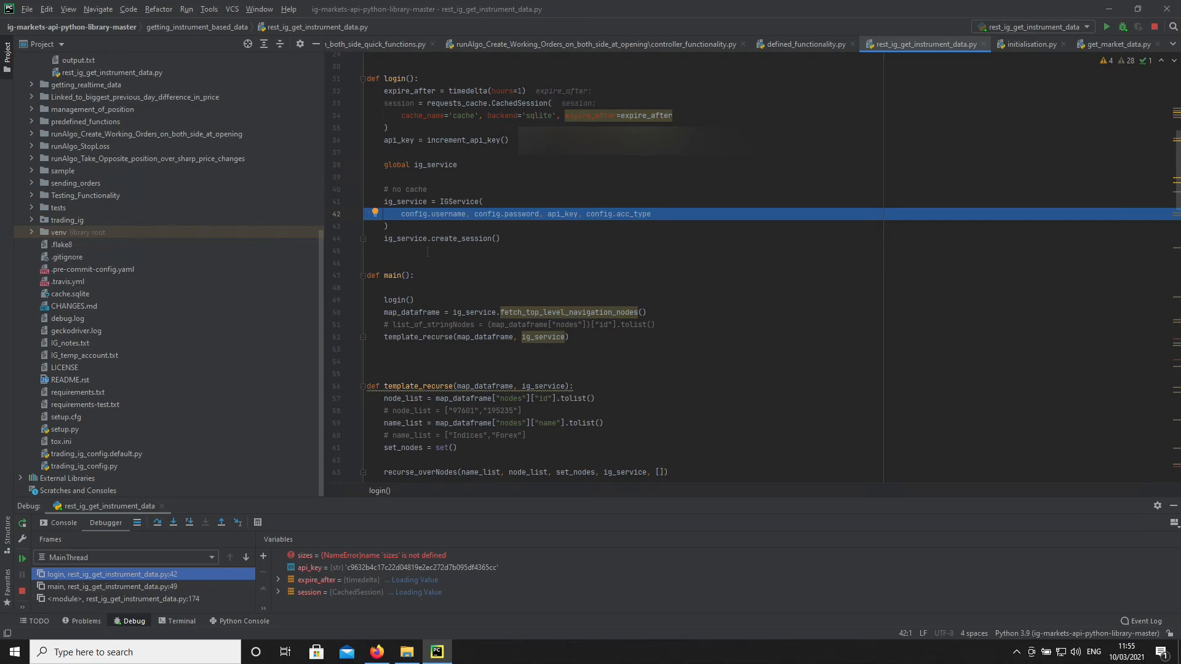
Step: Step over the IGService construction and create_session() so login() completes and control returns to main()
left_click(156, 522)
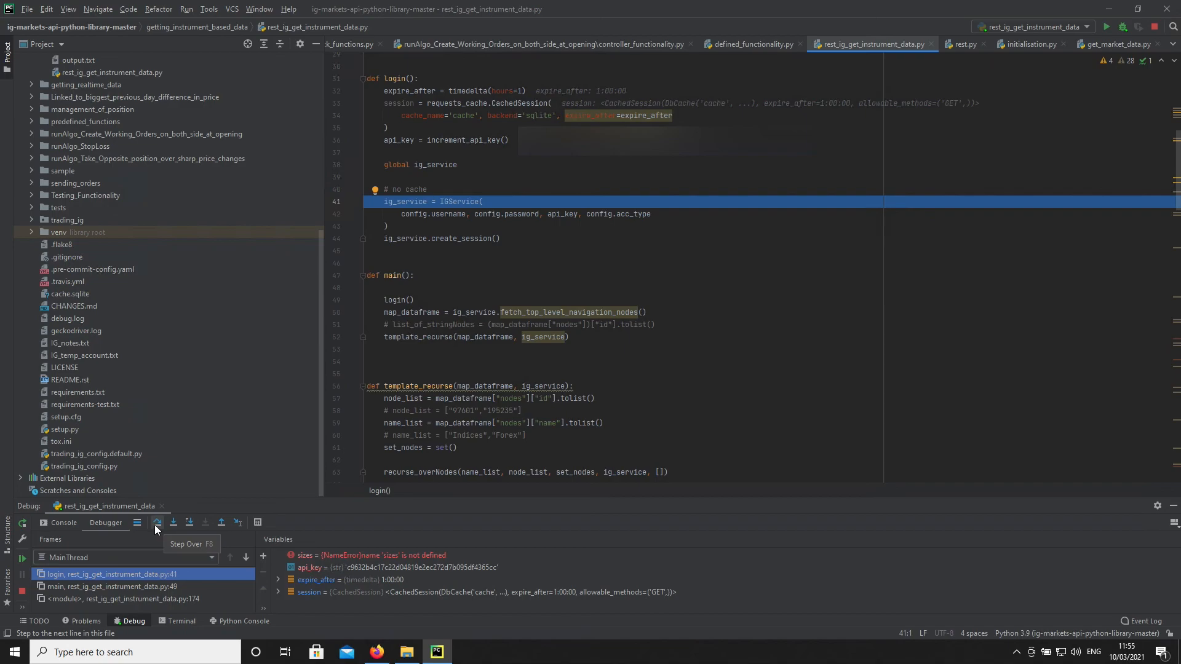
left_click(156, 522)
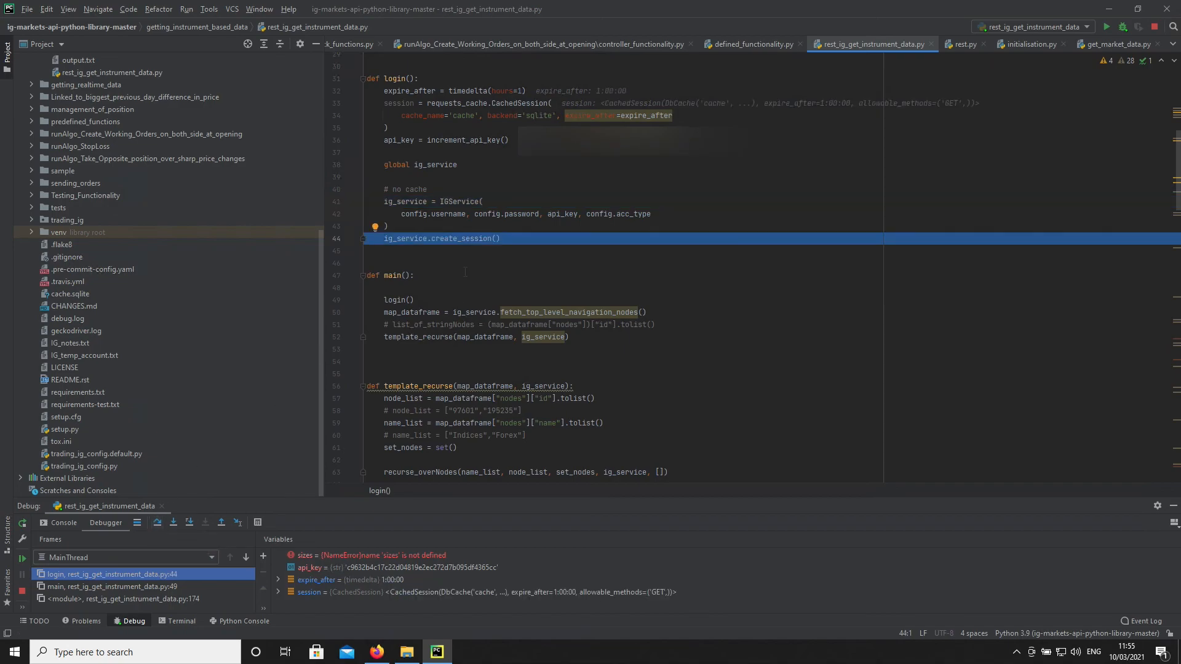
left_click(157, 522)
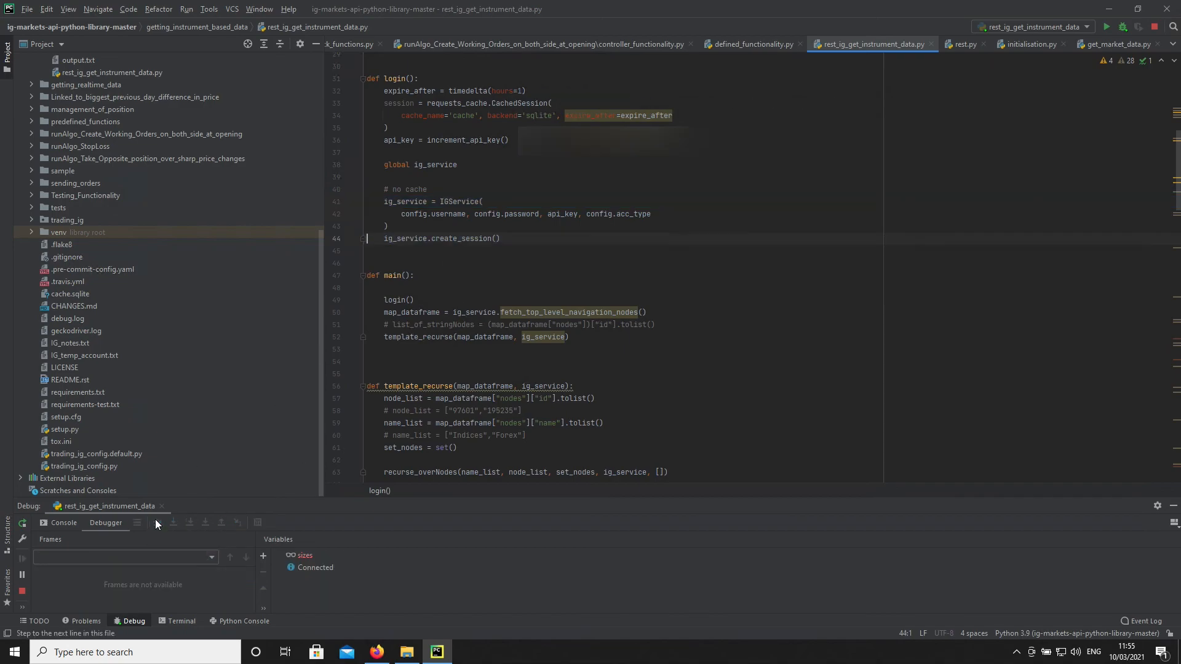
left_click(156, 521)
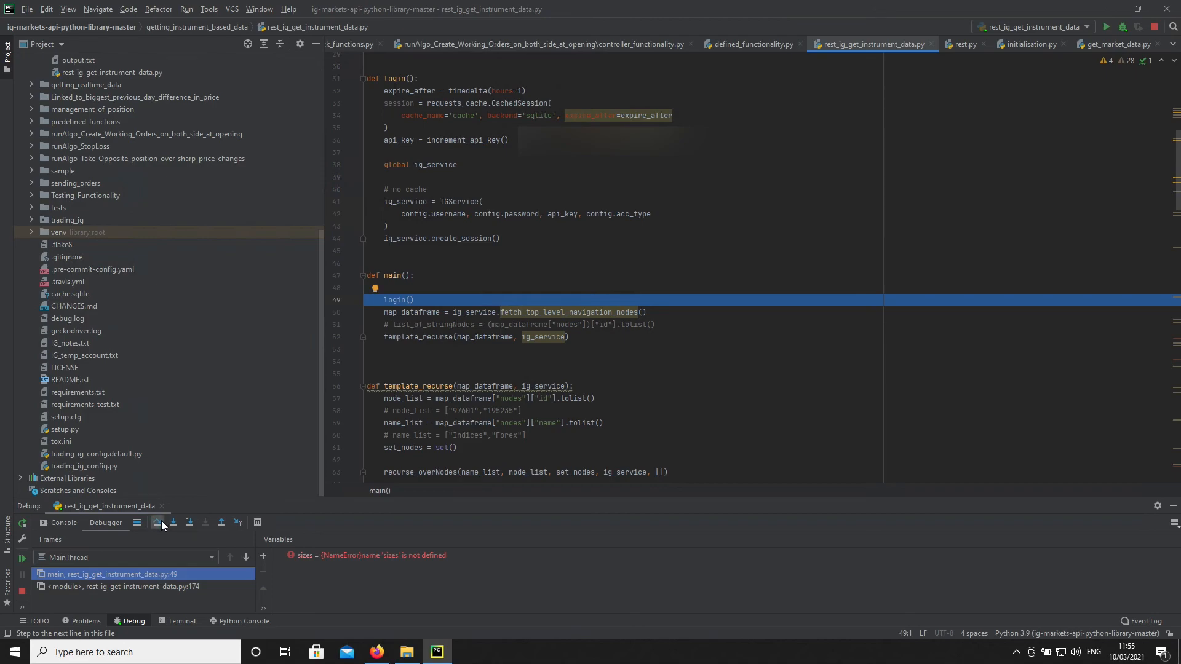